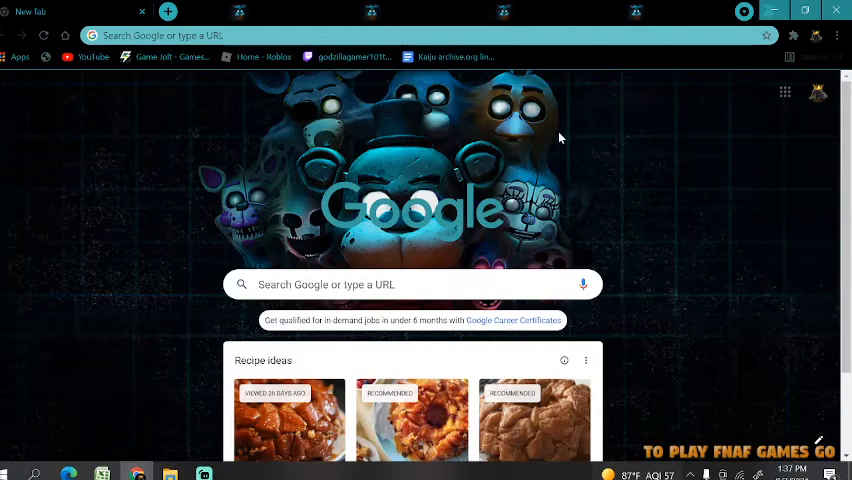
mouse_move(536, 222)
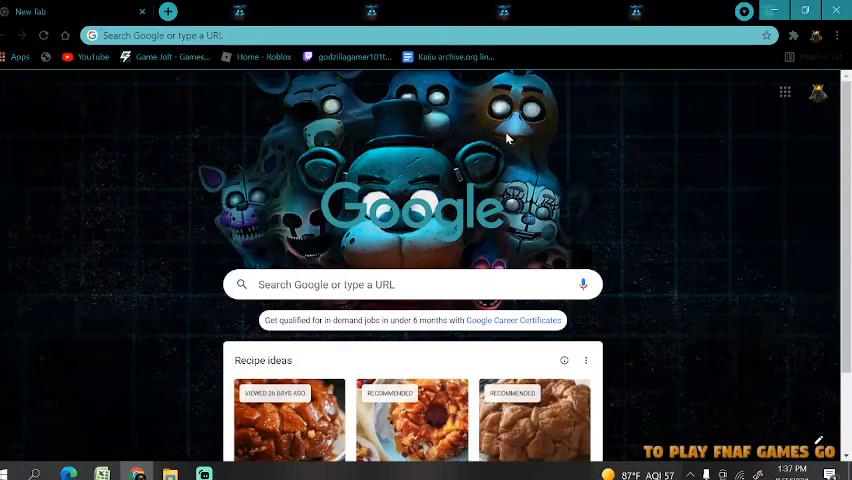
mouse_move(508, 128)
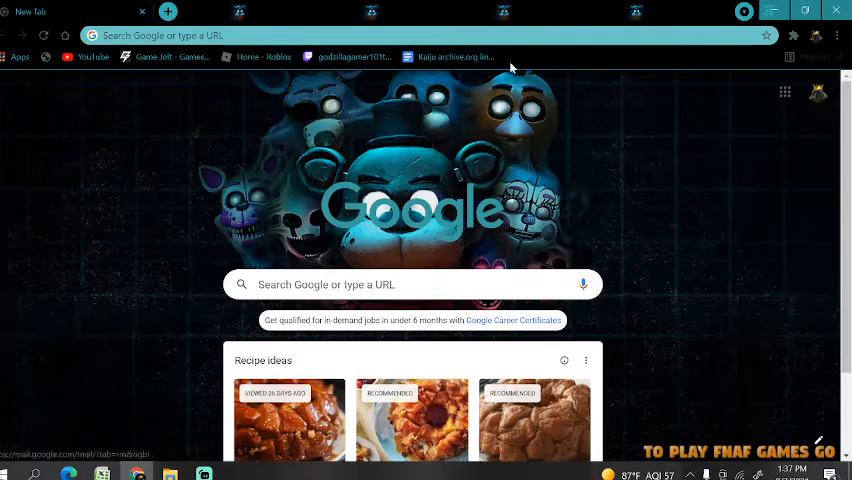
mouse_move(450, 56)
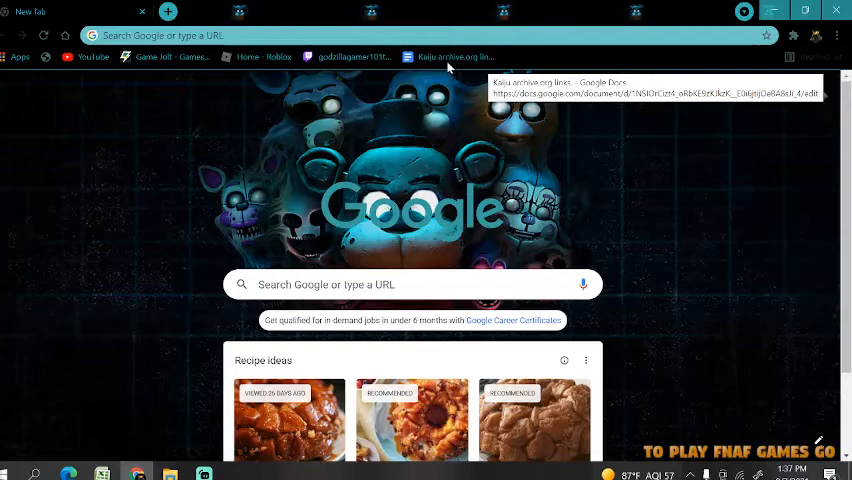
Step: Switch to the Kaiju archive.org links document and browse down to the 1970s–1980s Godzilla entries
click(452, 56)
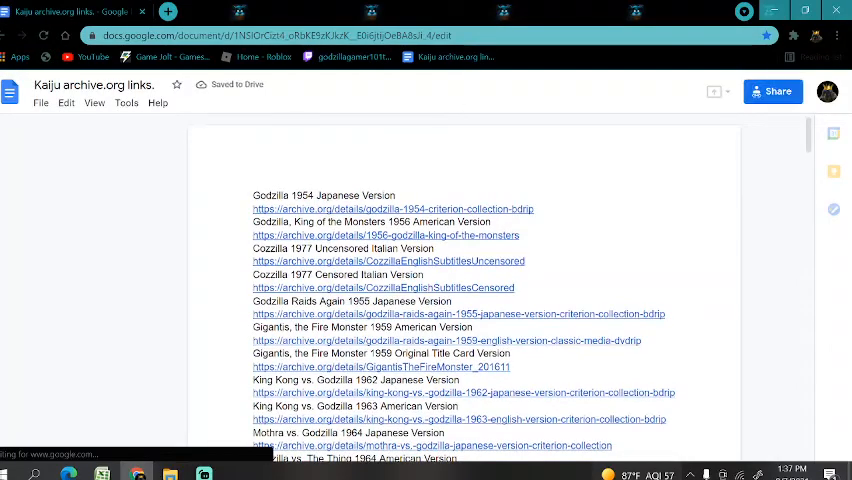
scroll(down, 3)
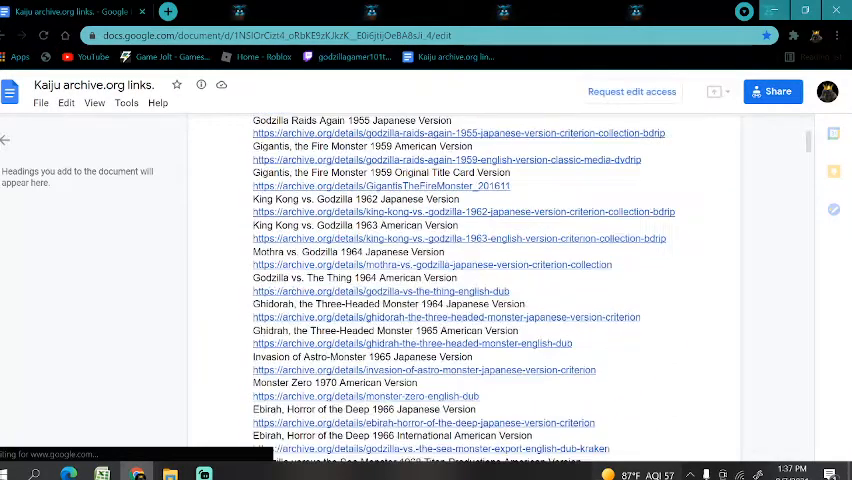
scroll(down, 3)
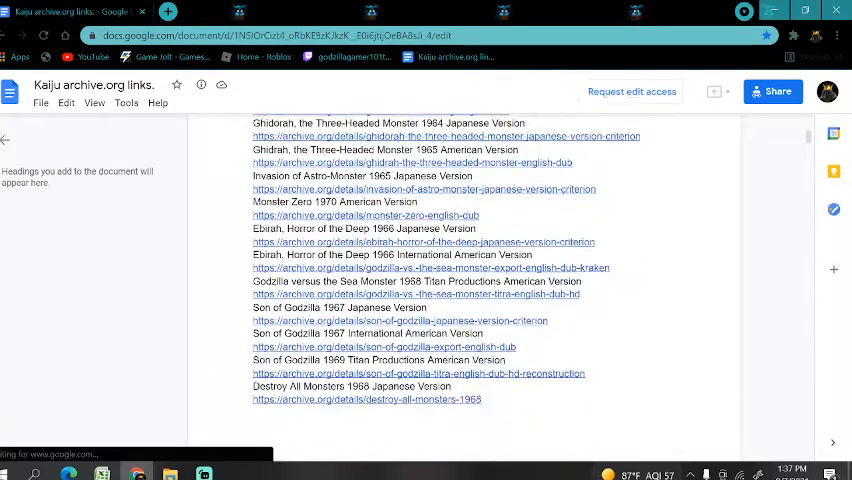
scroll(down, 3)
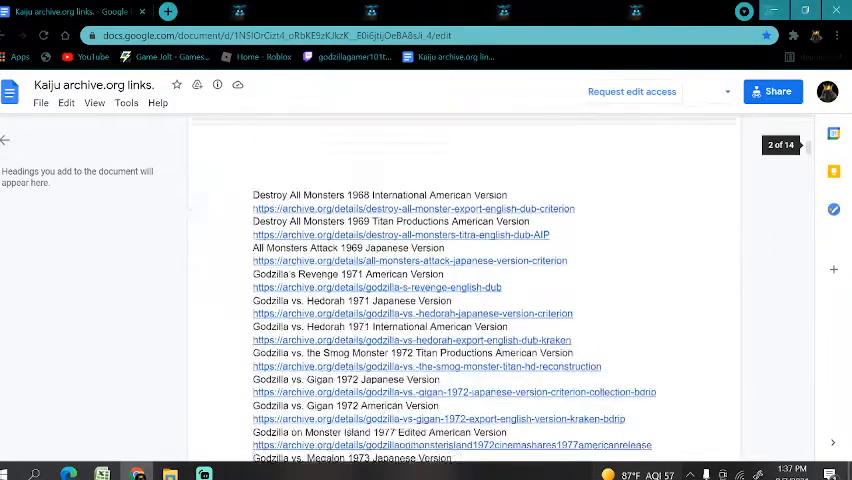
scroll(down, 3)
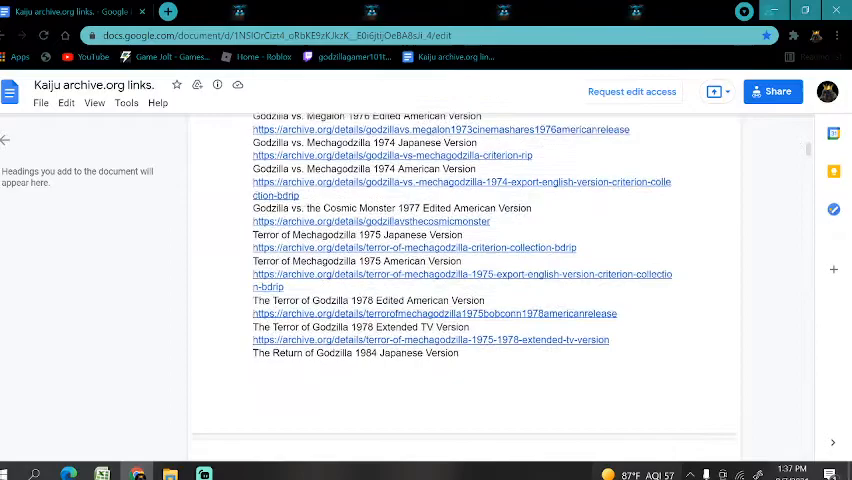
scroll(down, 3)
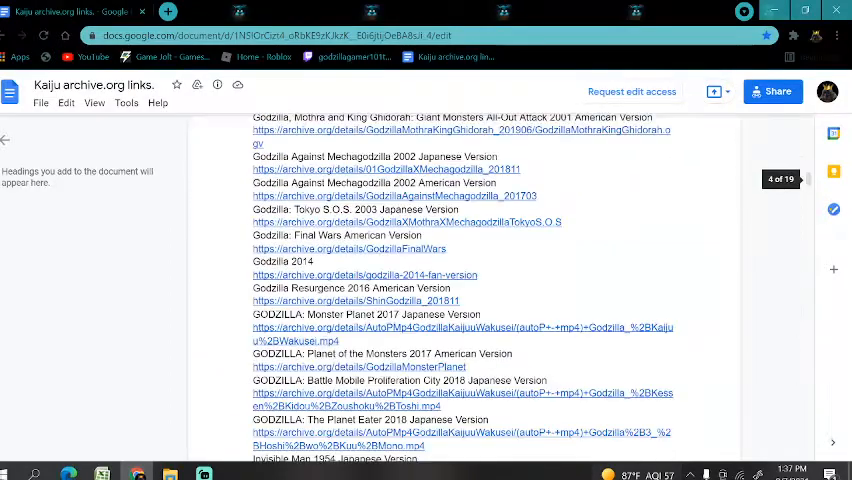
scroll(down, 3)
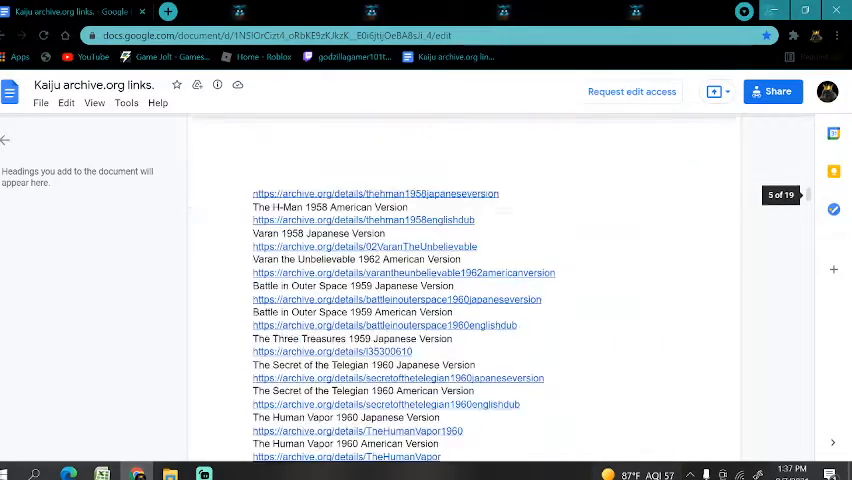
scroll(down, 3)
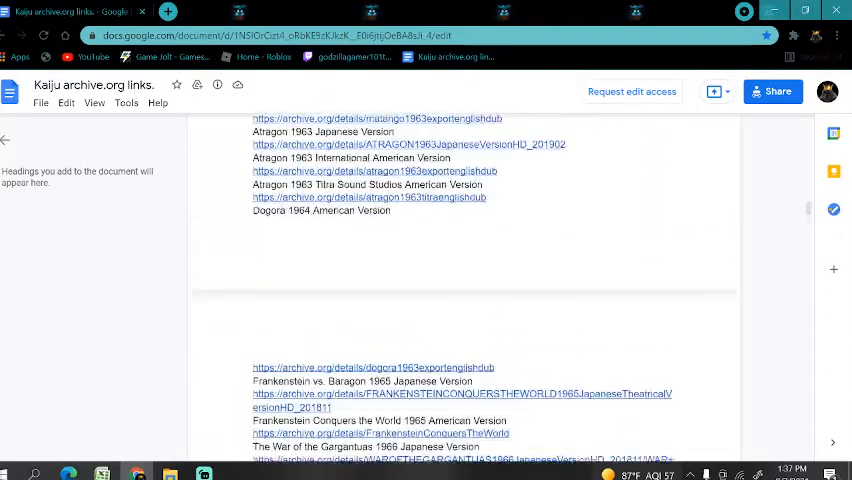
scroll(down, 3)
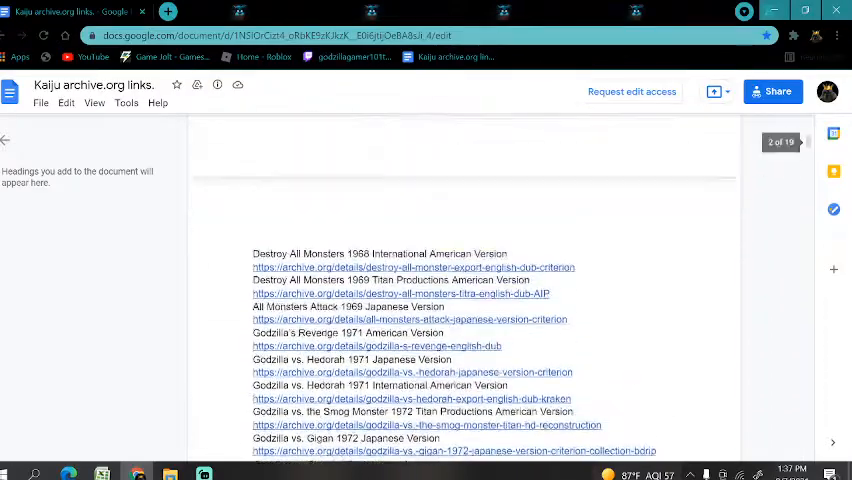
scroll(up, 3)
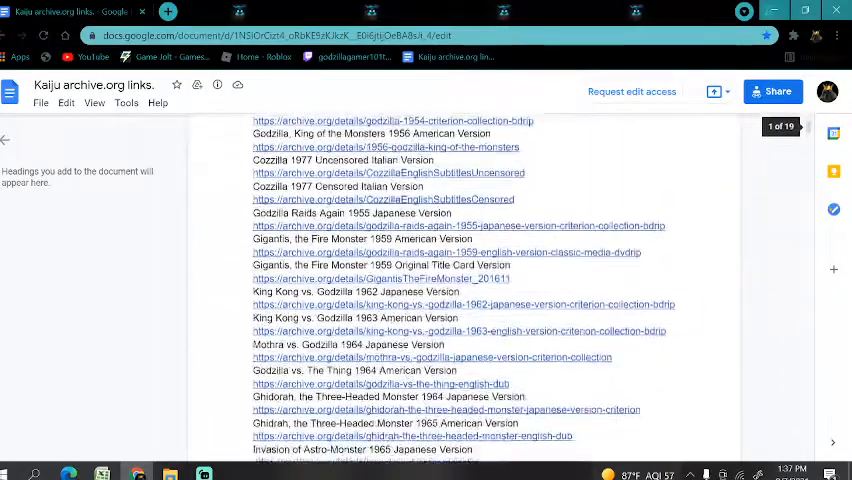
scroll(down, 3)
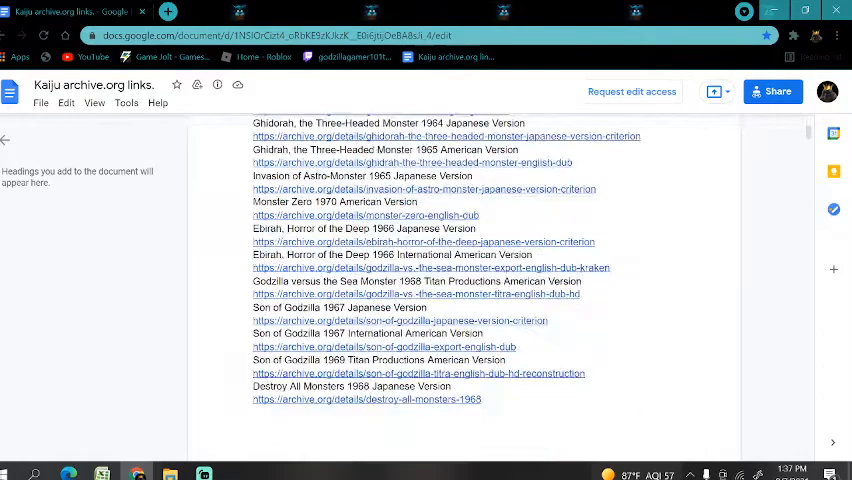
scroll(down, 3)
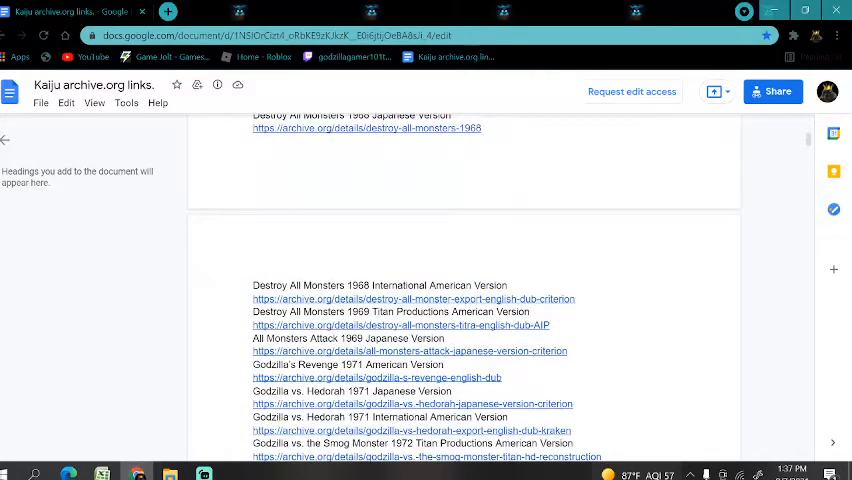
scroll(down, 3)
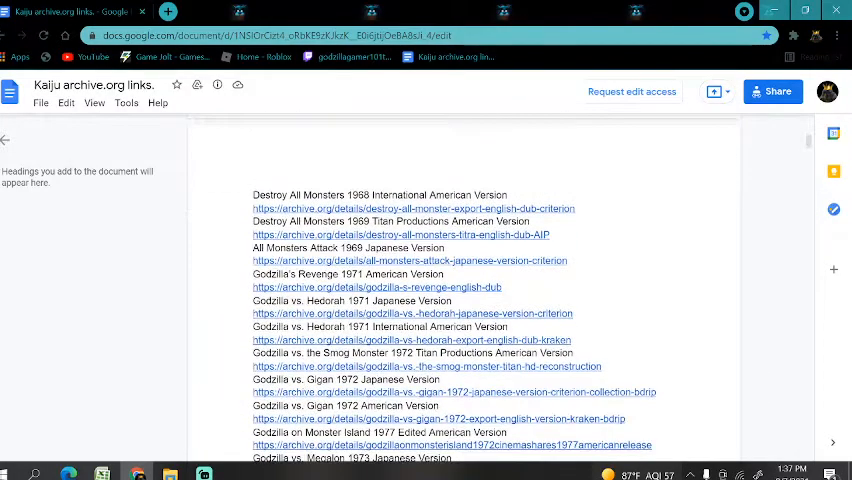
scroll(down, 3)
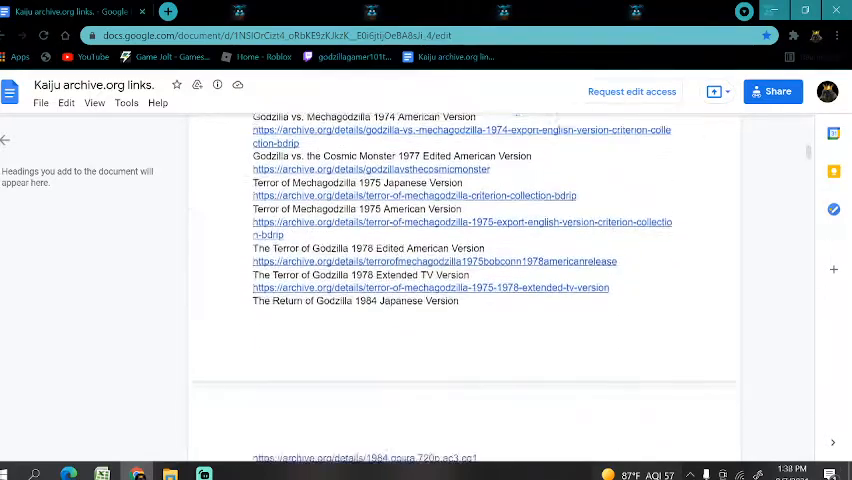
Step: Reach the Godzilla Resurgence 2016 entry and follow its archive.org link to the Shin Godzilla page
scroll(down, 3)
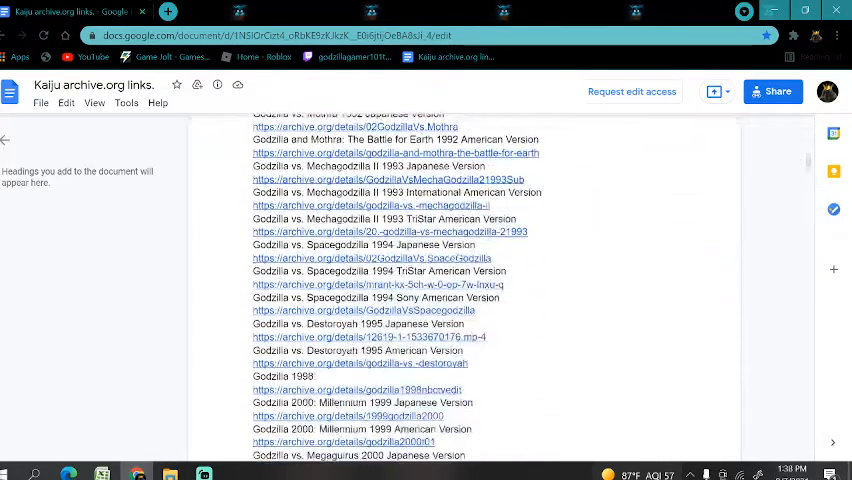
scroll(down, 3)
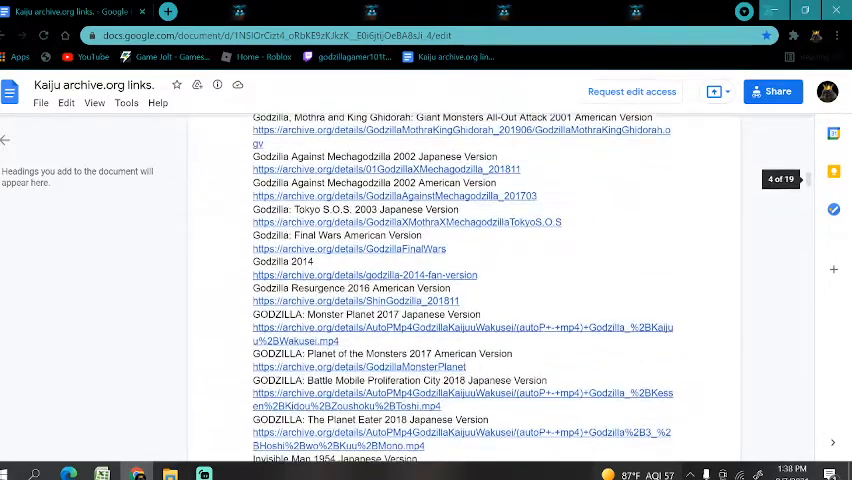
scroll(down, 3)
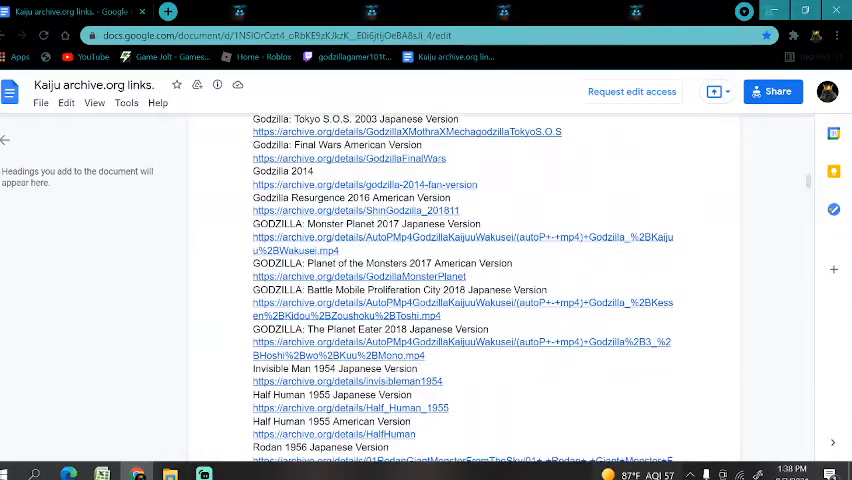
scroll(up, 3)
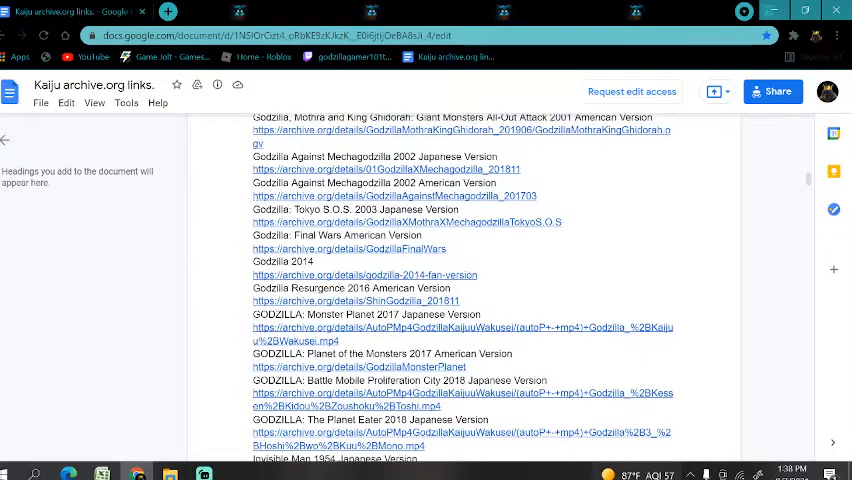
scroll(down, 3)
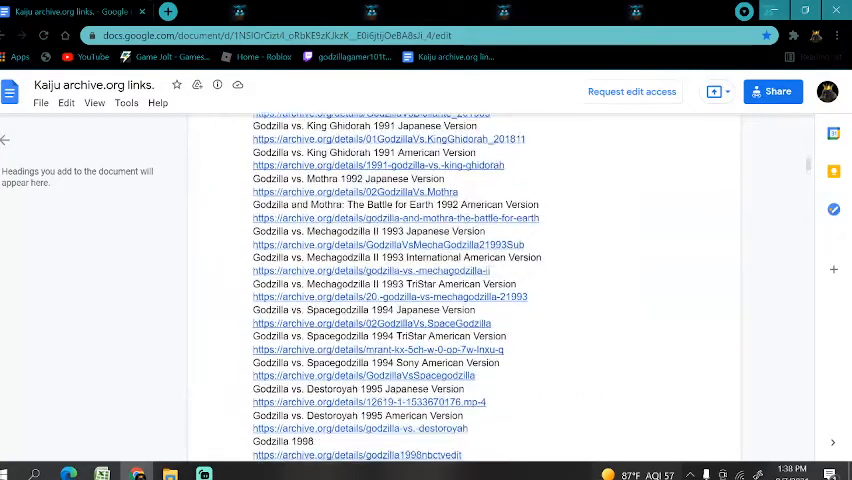
scroll(down, 3)
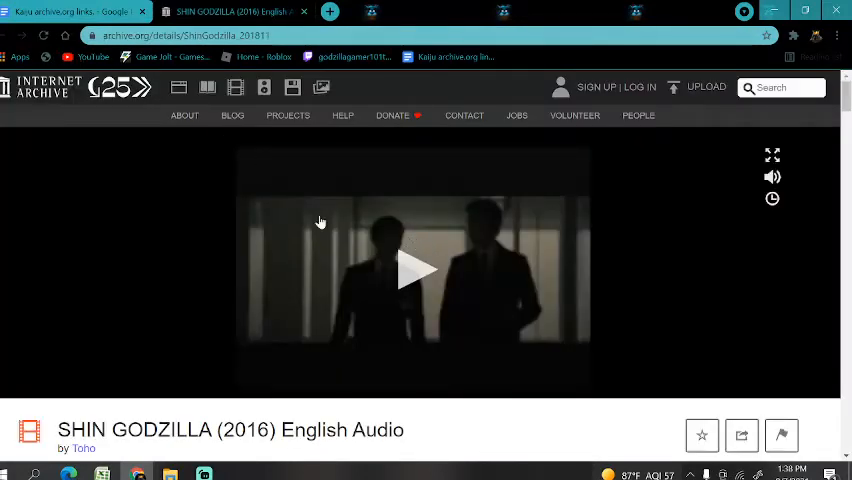
Step: Start playback of the SHIN GODZILLA (2016) English Audio video
click(414, 268)
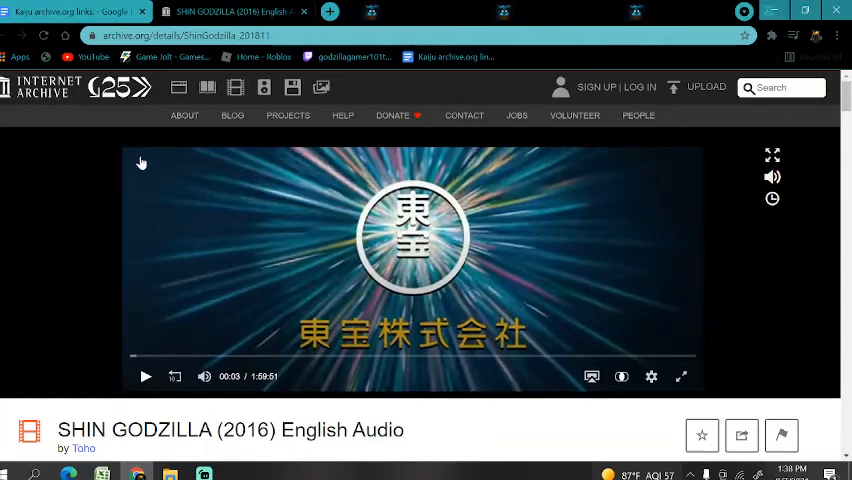
mouse_move(172, 214)
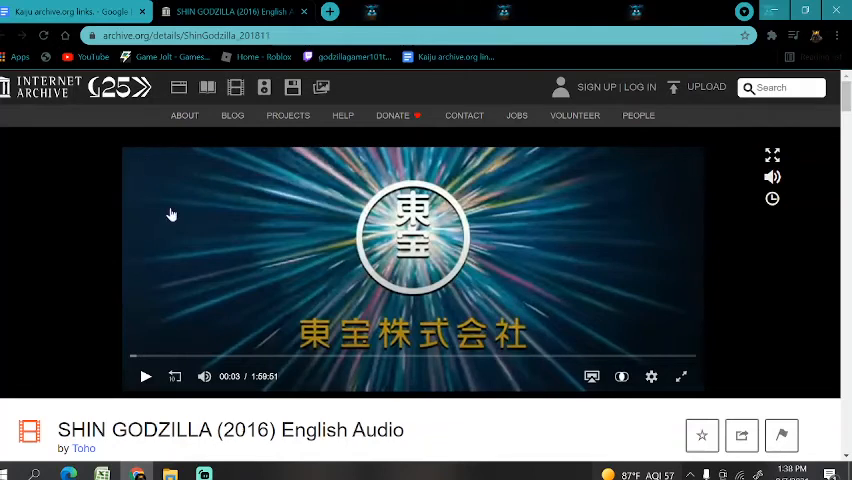
mouse_move(224, 332)
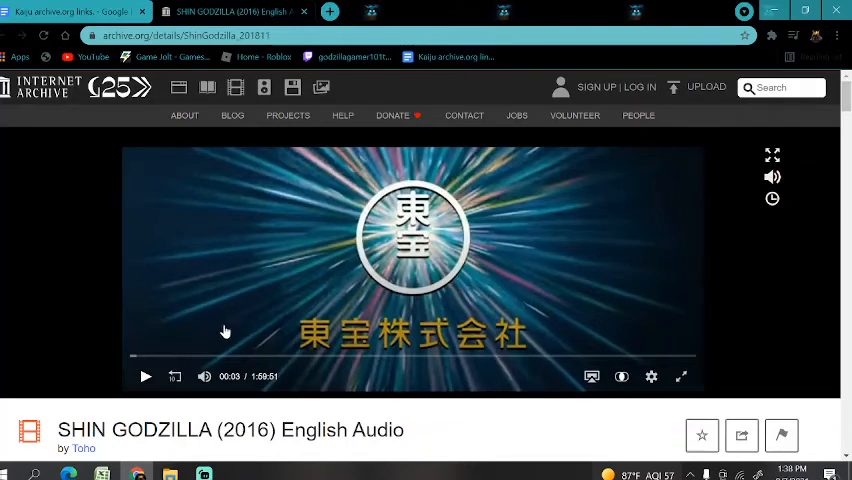